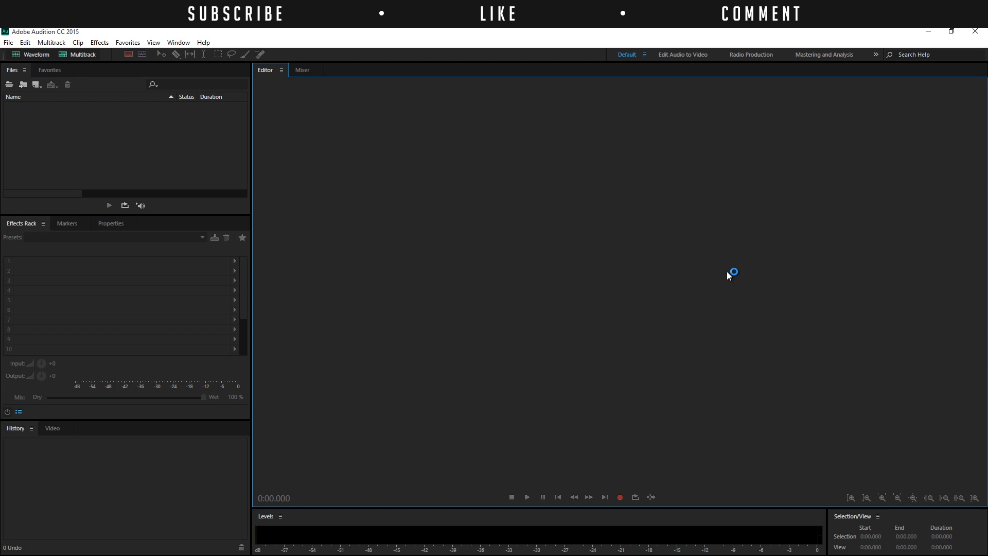
{"action": "mouse_move", "coordinate": [729, 276]}
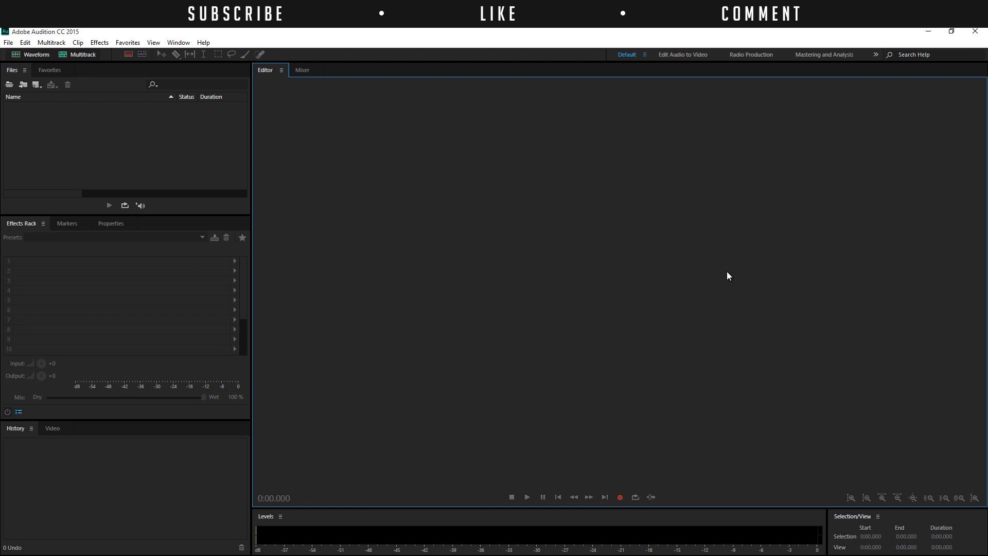
{"action": "mouse_move", "coordinate": [154, 58]}
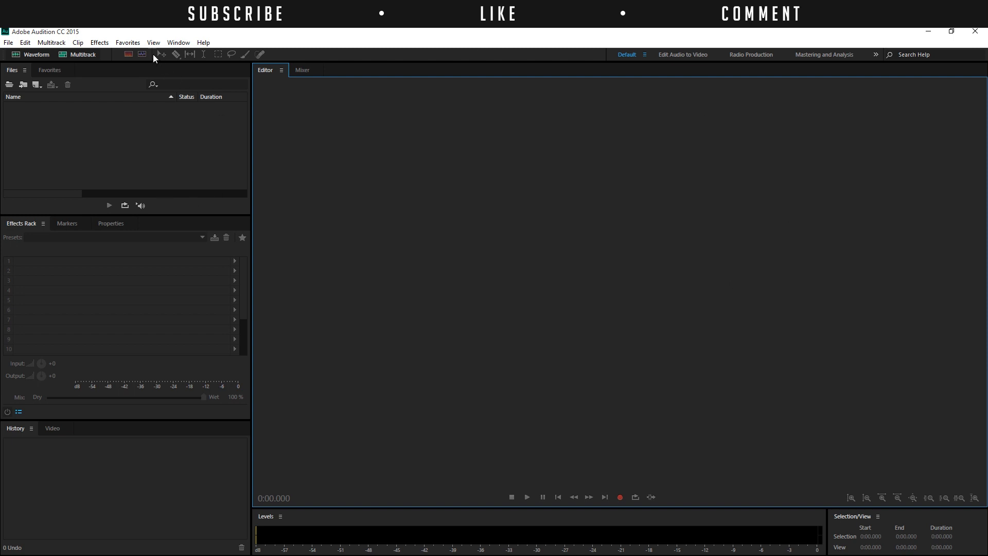
- Import the ZOOM0006.WAV recording from the Files panel so its waveform opens
{"action": "right_click", "coordinate": [95, 138]}
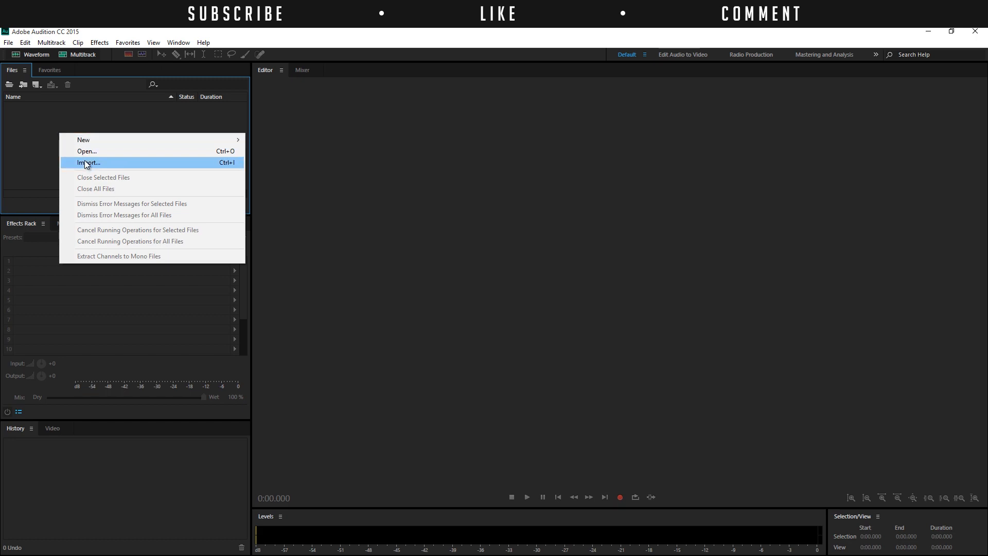
{"action": "left_click", "coordinate": [89, 163]}
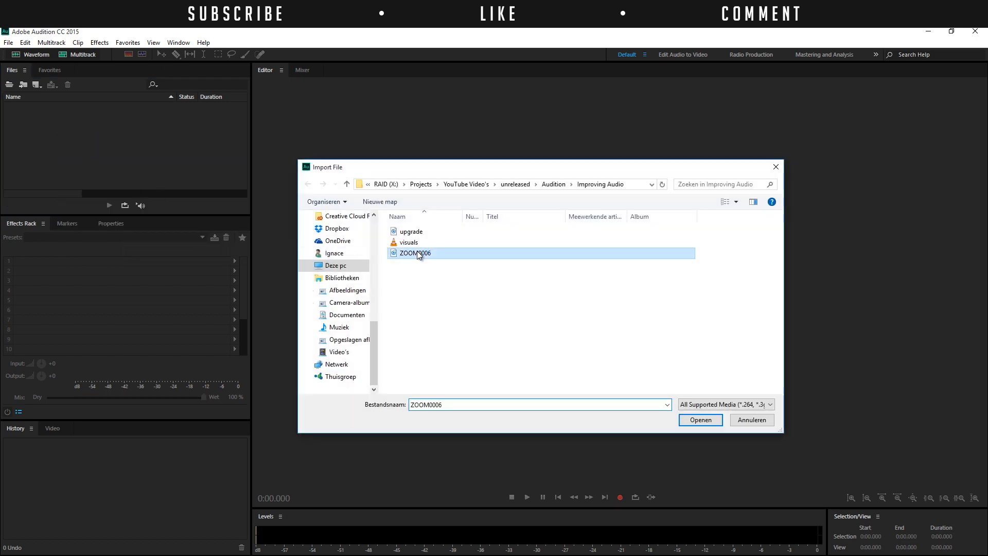
{"action": "left_click", "coordinate": [700, 420]}
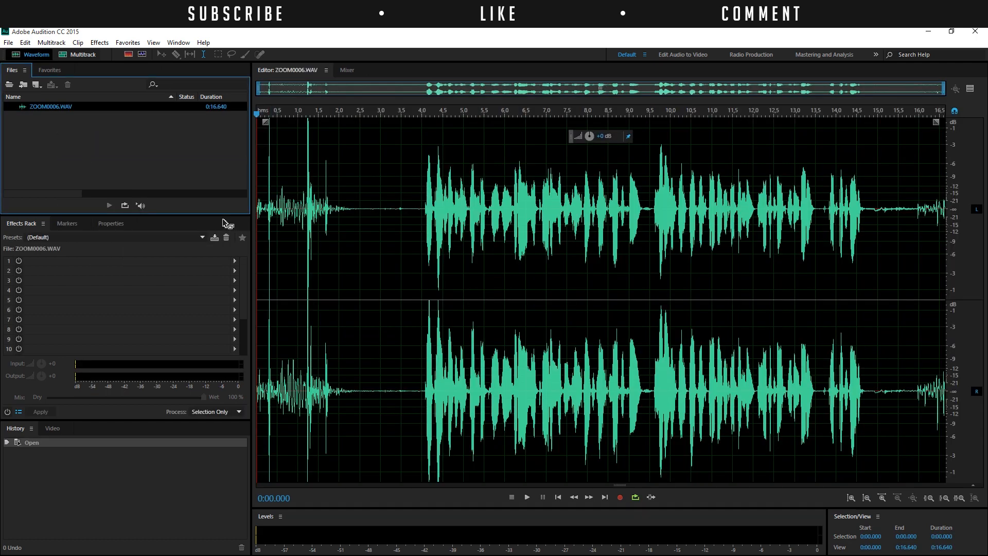
{"action": "mouse_move", "coordinate": [391, 202]}
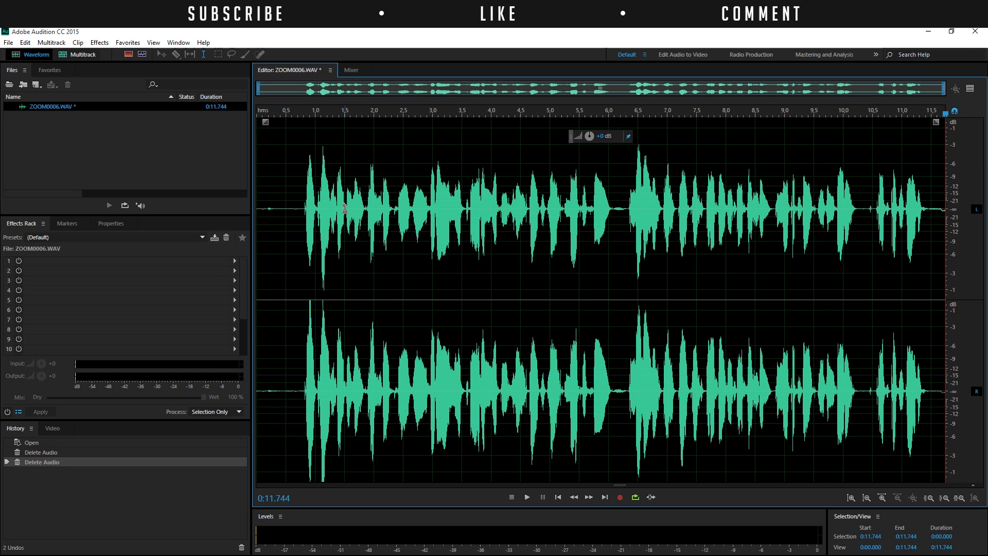
{"action": "mouse_move", "coordinate": [288, 233]}
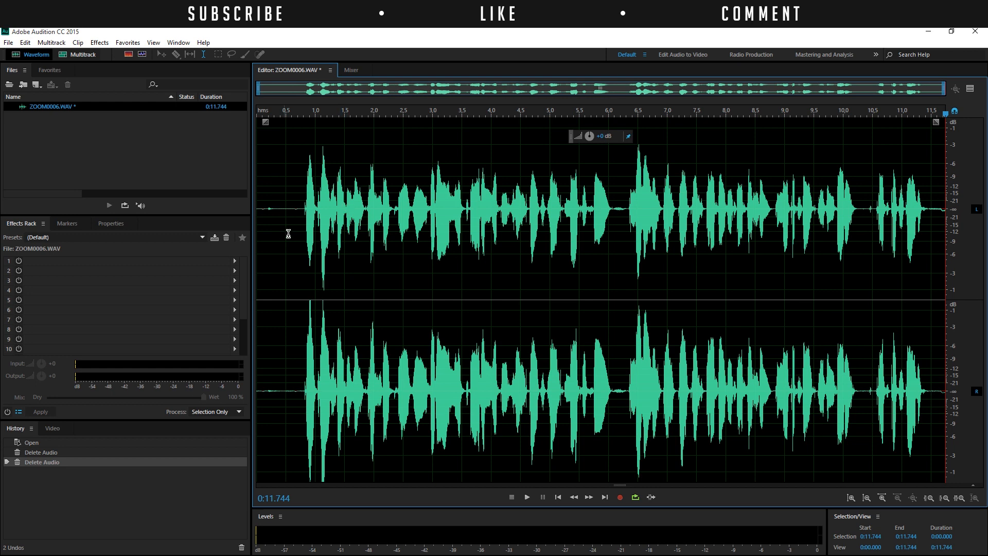
{"action": "mouse_move", "coordinate": [16, 229]}
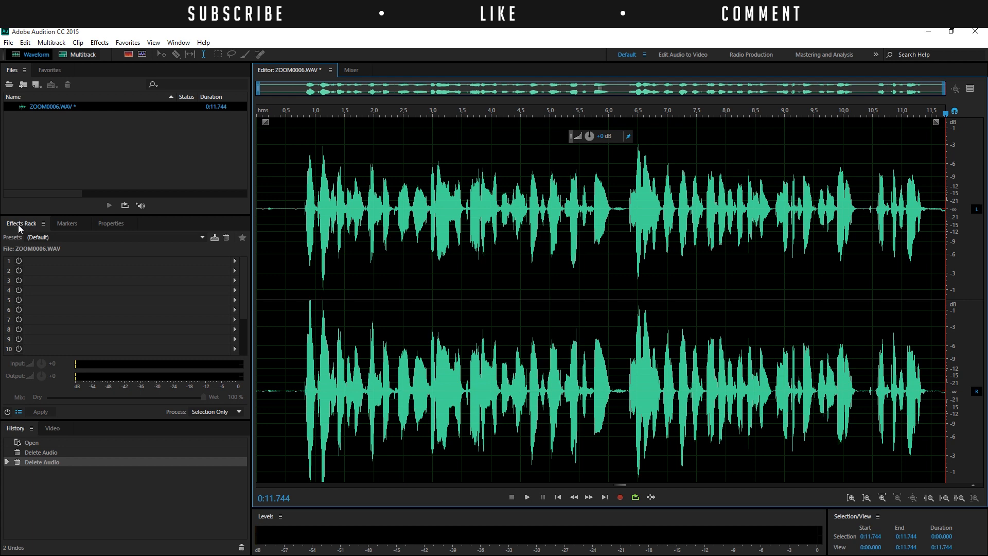
{"action": "mouse_move", "coordinate": [35, 214]}
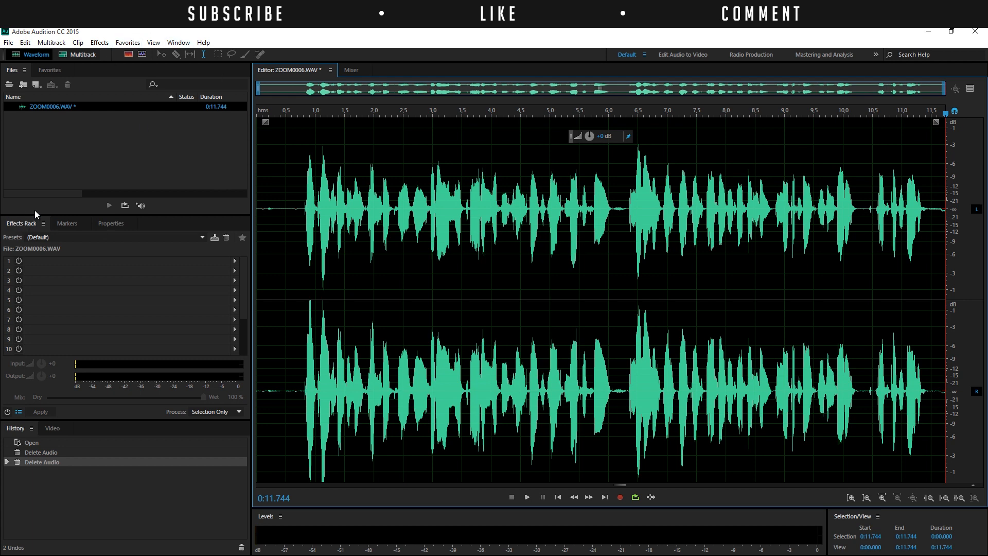
- Delete the unwanted audio at both ends, trimming the recording from 16.6 to 11.7 seconds
{"action": "left_click", "coordinate": [178, 42]}
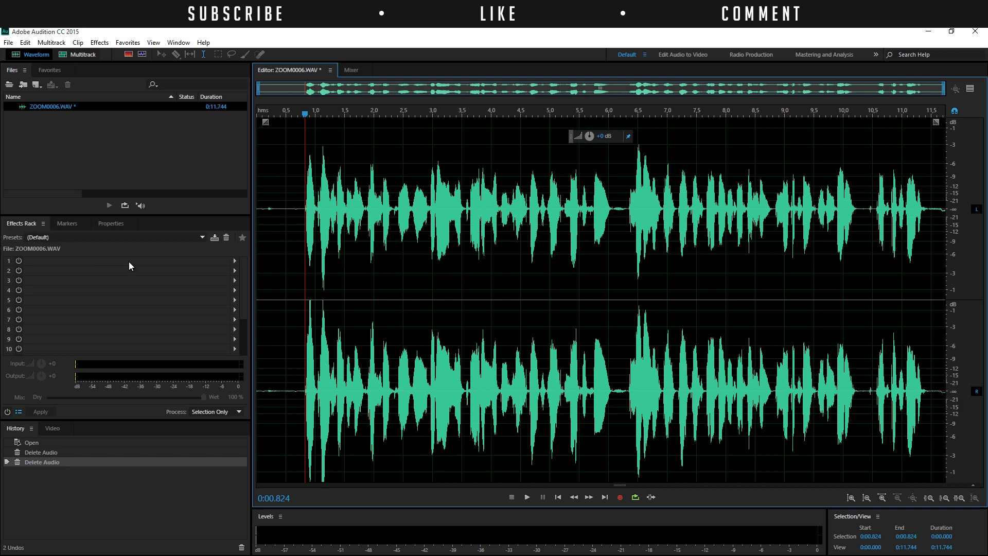
{"action": "mouse_move", "coordinate": [235, 265]}
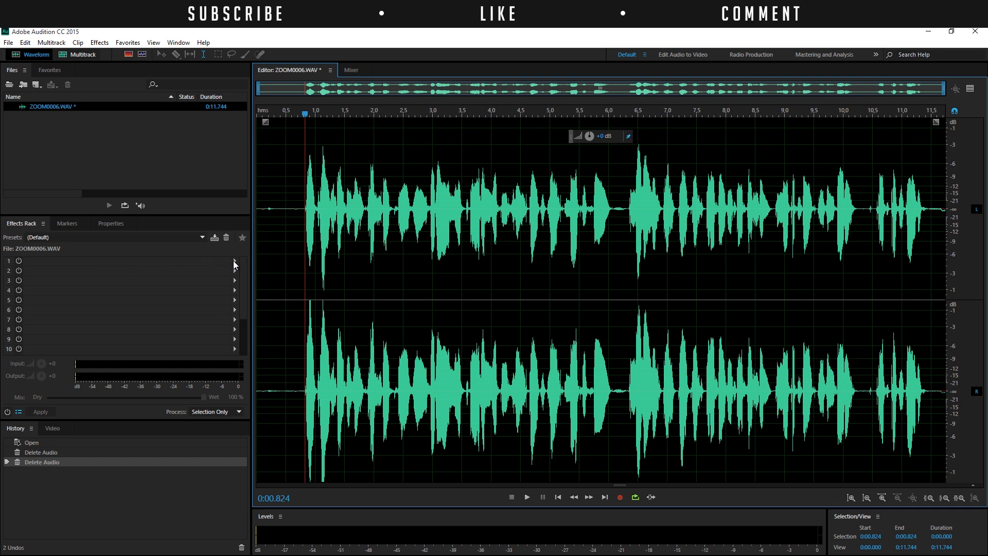
- Put a Parametric Equalizer in Effects Rack slot 1 and position its window over the waveform
{"action": "left_click", "coordinate": [235, 261]}
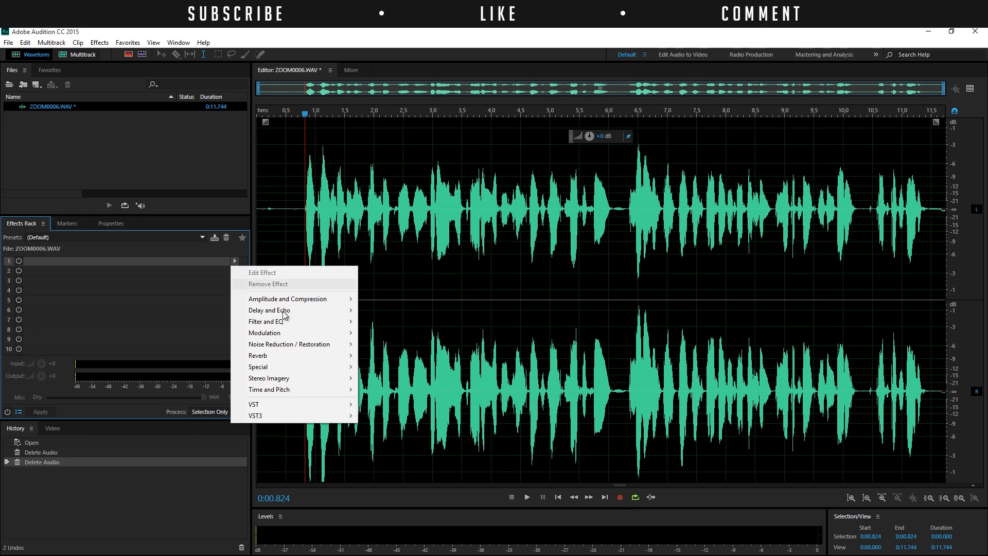
{"action": "mouse_move", "coordinate": [266, 321]}
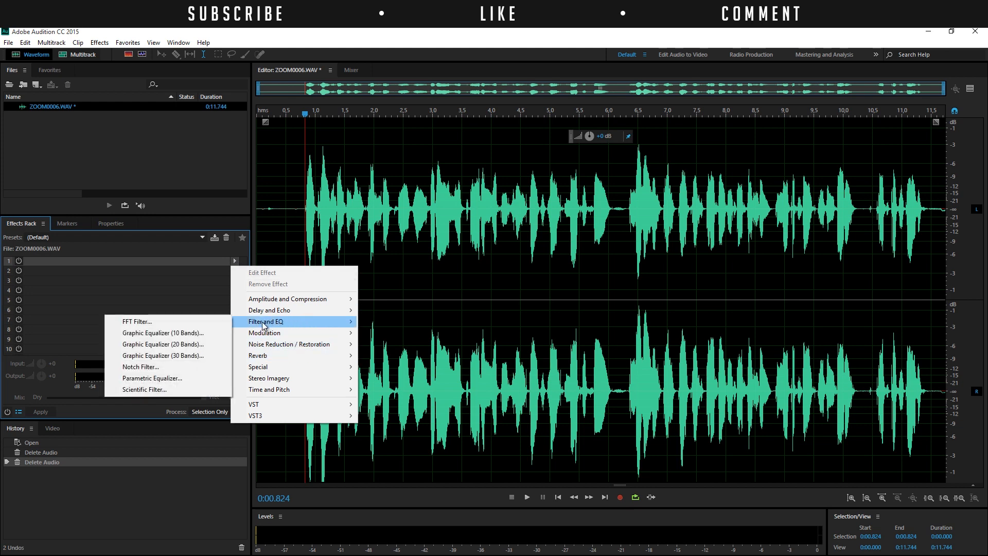
{"action": "mouse_move", "coordinate": [152, 378]}
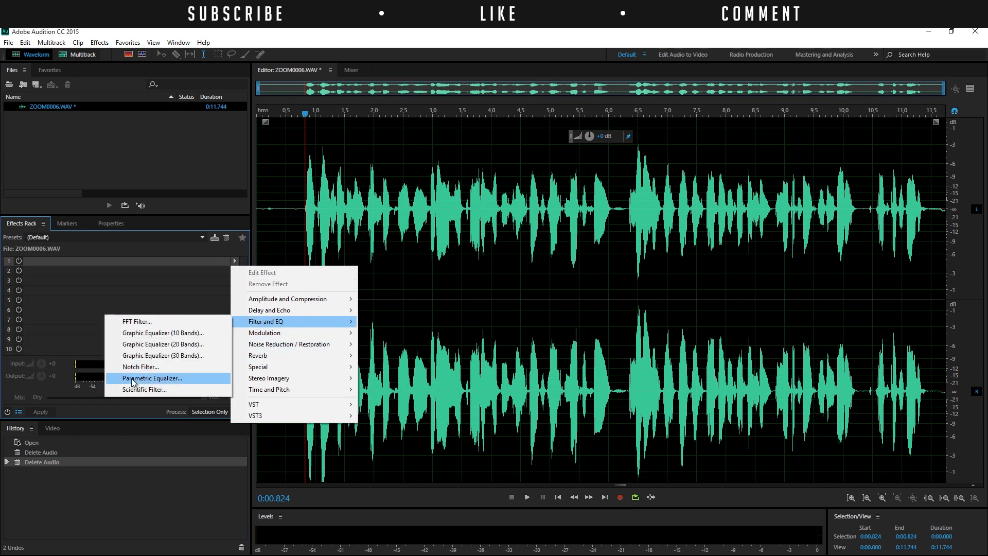
{"action": "left_click", "coordinate": [152, 377]}
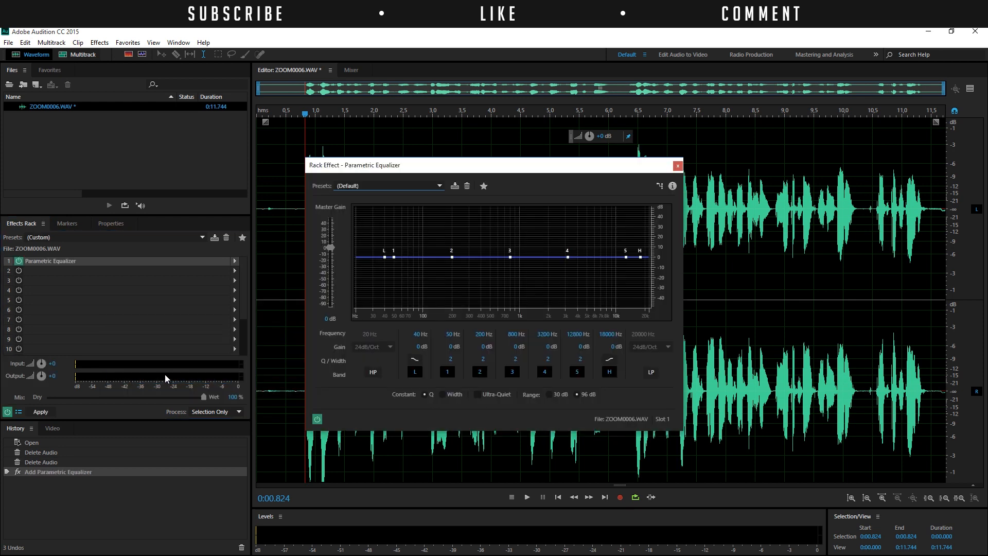
{"action": "left_click_drag", "start_coordinate": [441, 165], "coordinate": [512, 126]}
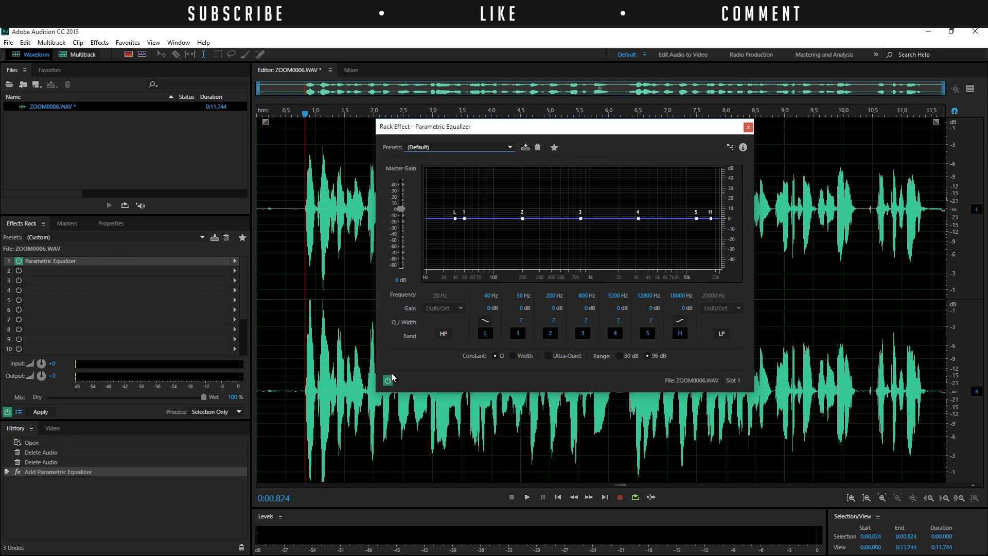
{"action": "mouse_move", "coordinate": [388, 380]}
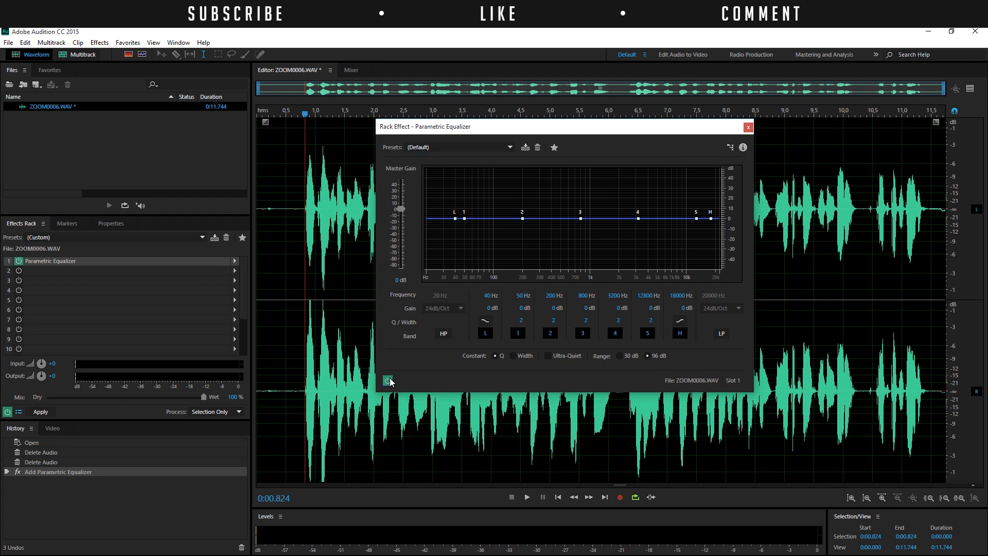
{"action": "left_click", "coordinate": [388, 380]}
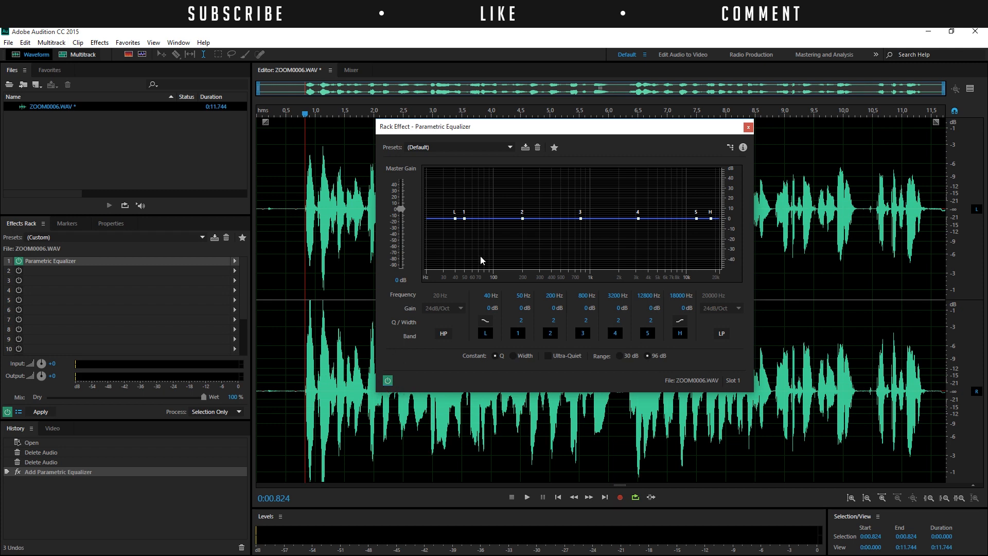
{"action": "mouse_move", "coordinate": [414, 206]}
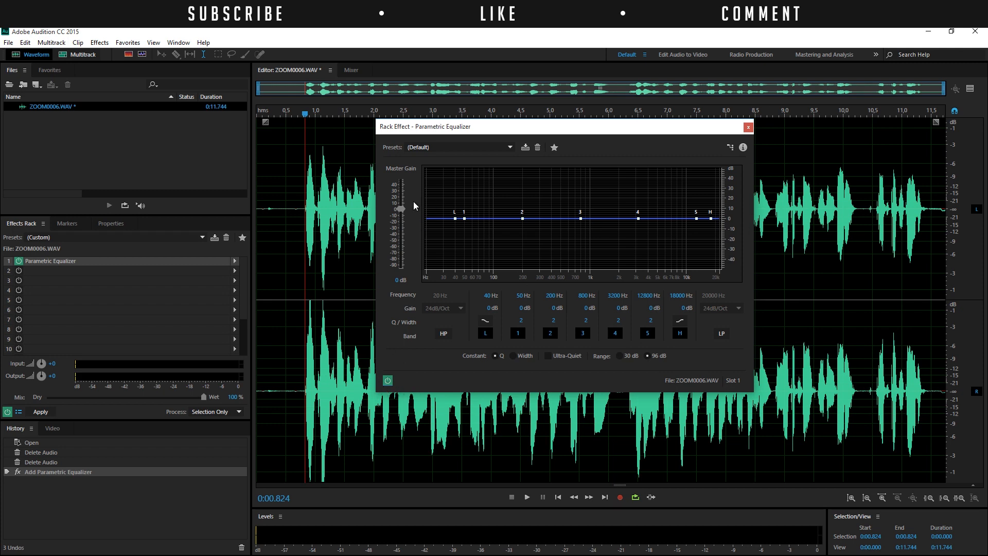
{"action": "left_click", "coordinate": [509, 147]}
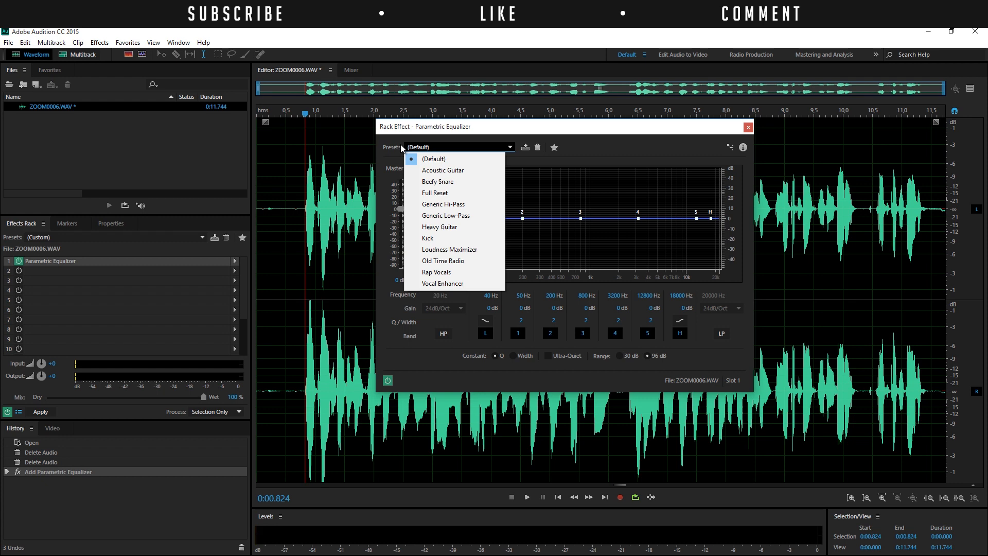
{"action": "mouse_move", "coordinate": [468, 216]}
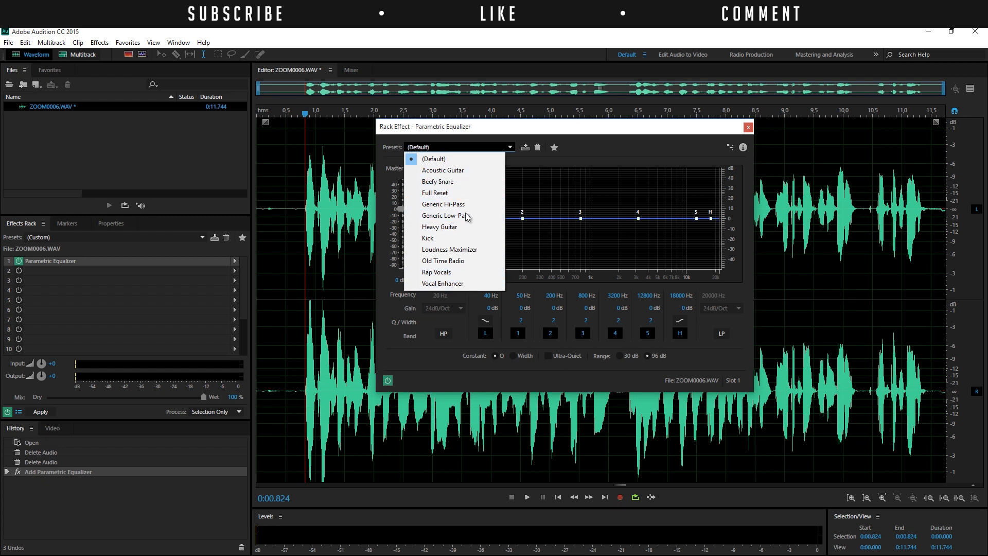
{"action": "mouse_move", "coordinate": [525, 192]}
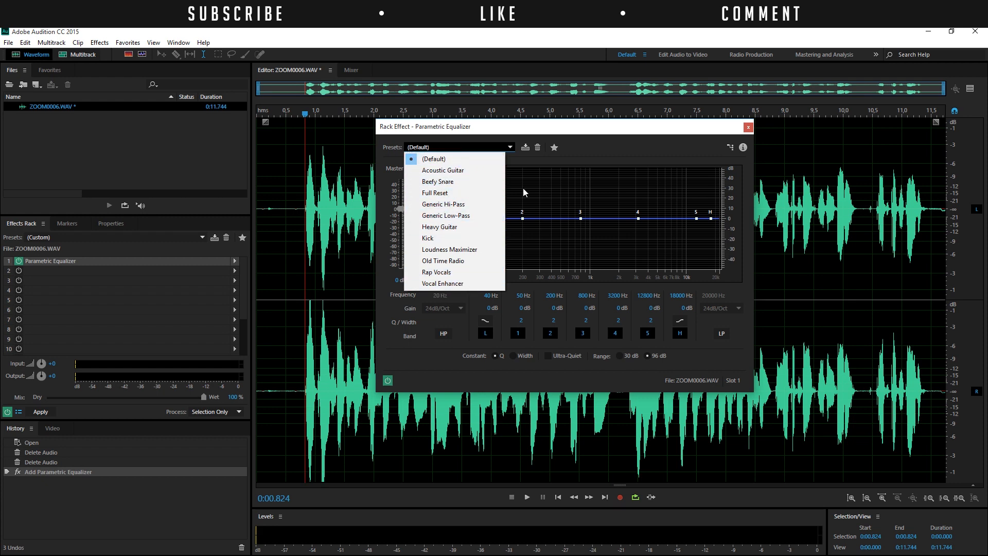
{"action": "mouse_move", "coordinate": [443, 171]}
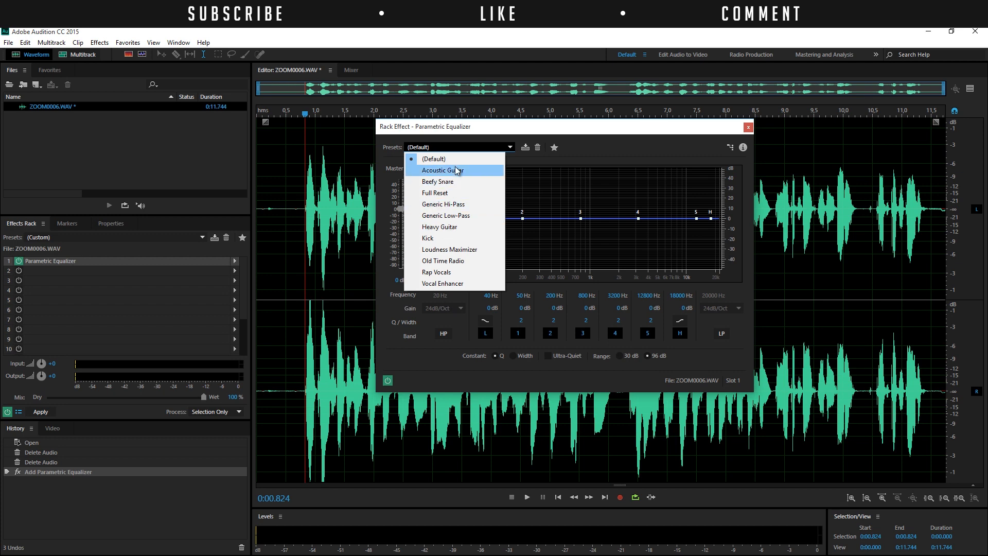
{"action": "mouse_move", "coordinate": [469, 153]}
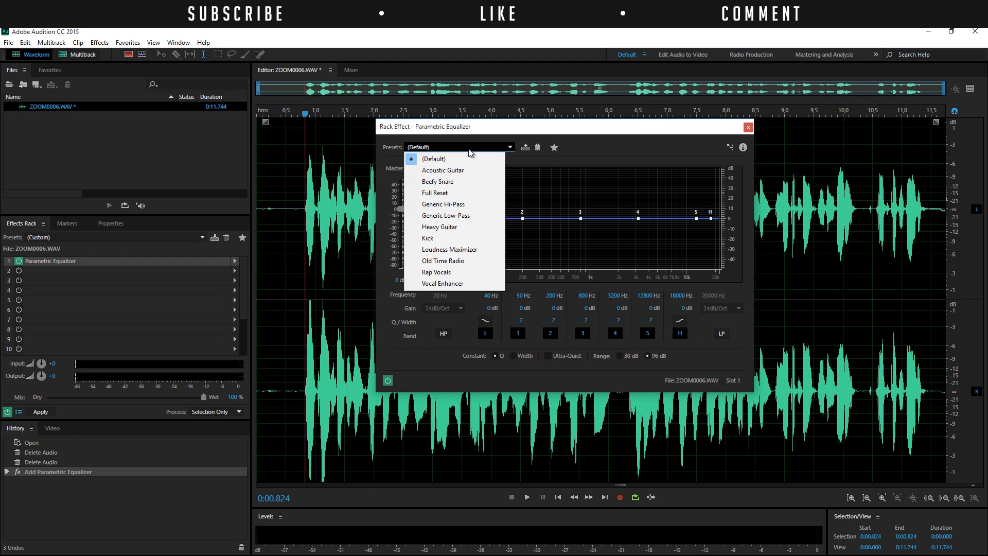
{"action": "left_click", "coordinate": [435, 159]}
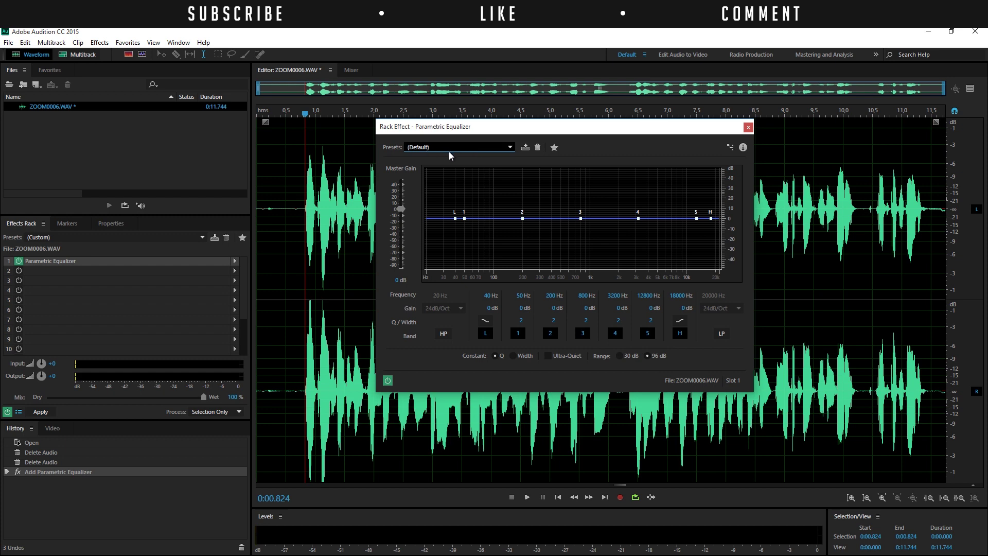
- Disable equalizer band 1 (50 Hz) and band 4 (3200 Hz)
{"action": "left_click", "coordinate": [517, 333]}
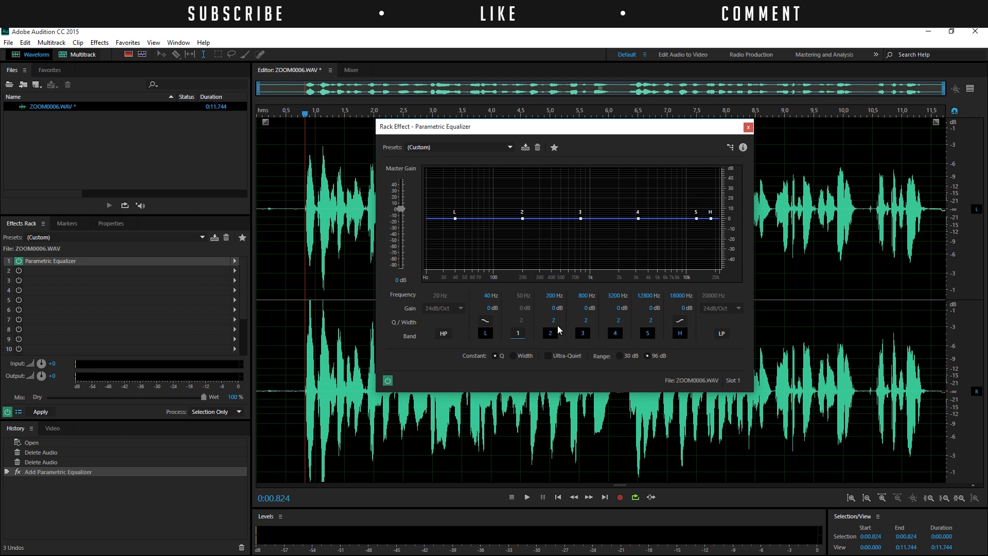
{"action": "mouse_move", "coordinate": [638, 338]}
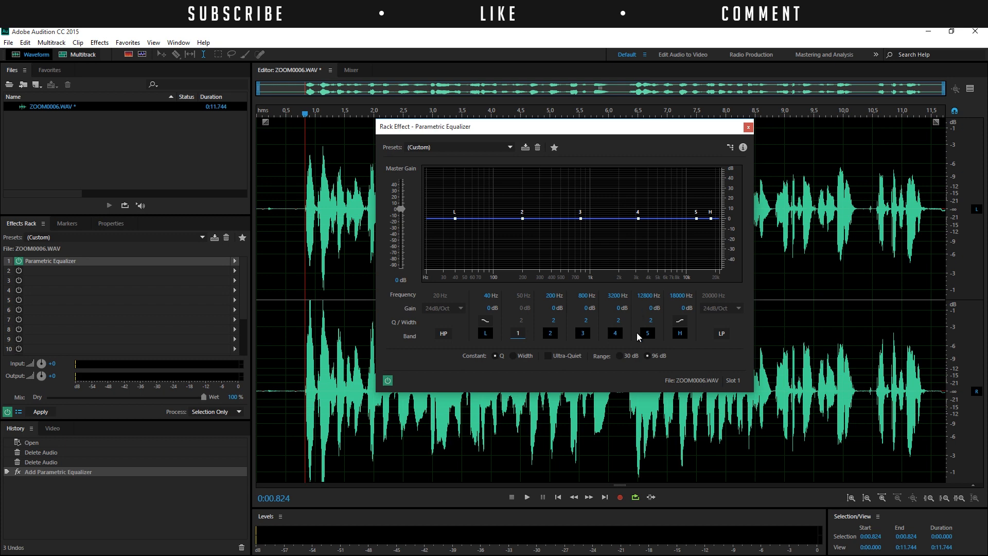
{"action": "mouse_move", "coordinate": [607, 335]}
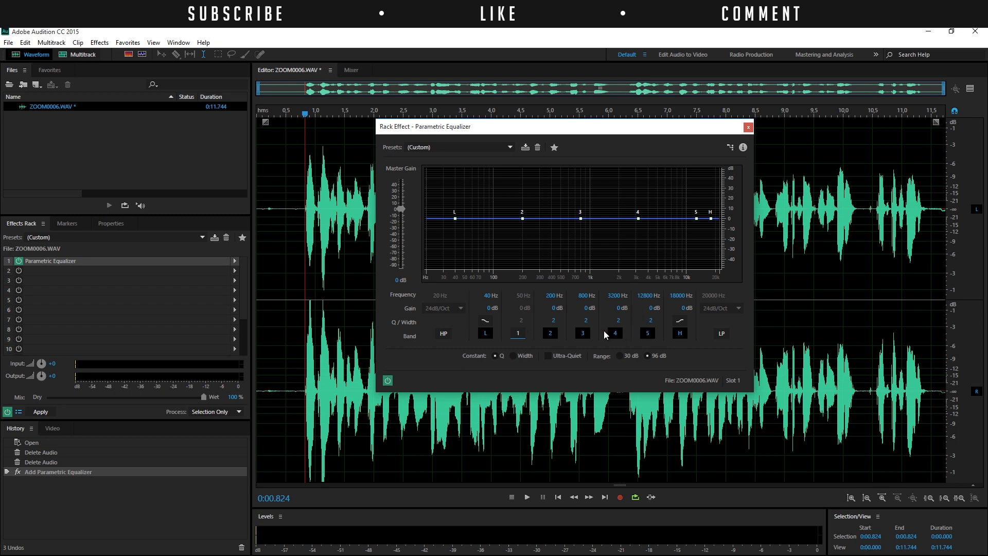
{"action": "left_click", "coordinate": [615, 333]}
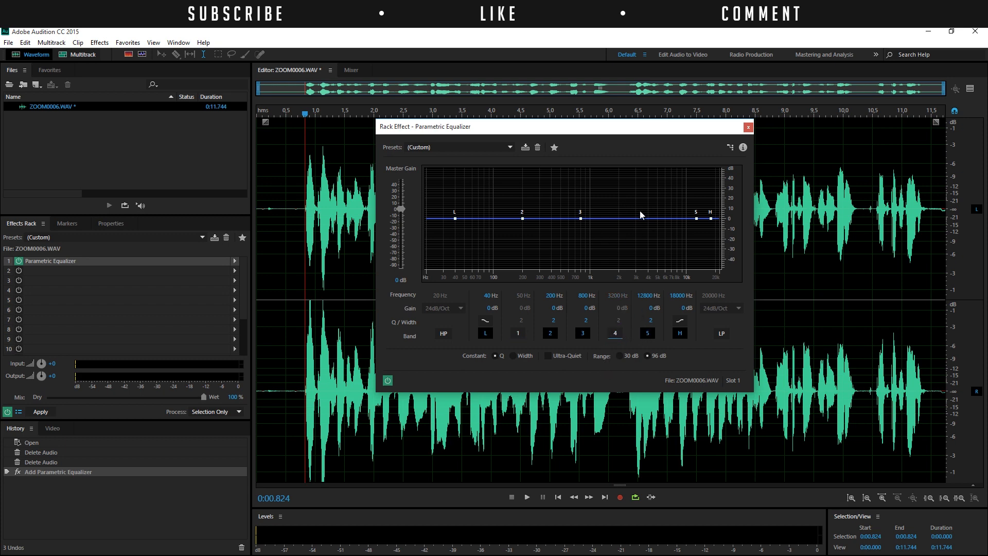
{"action": "mouse_move", "coordinate": [701, 227]}
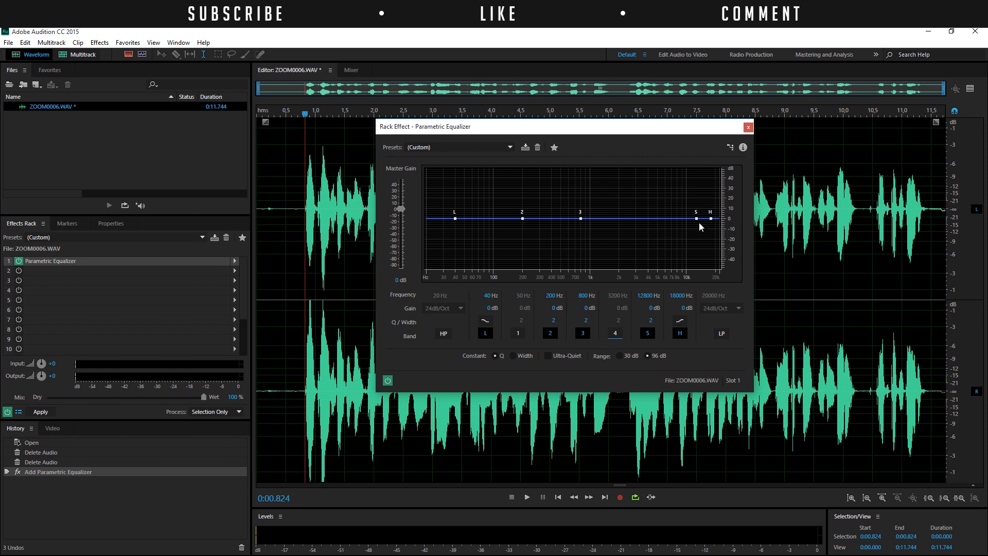
{"action": "mouse_move", "coordinate": [689, 221]}
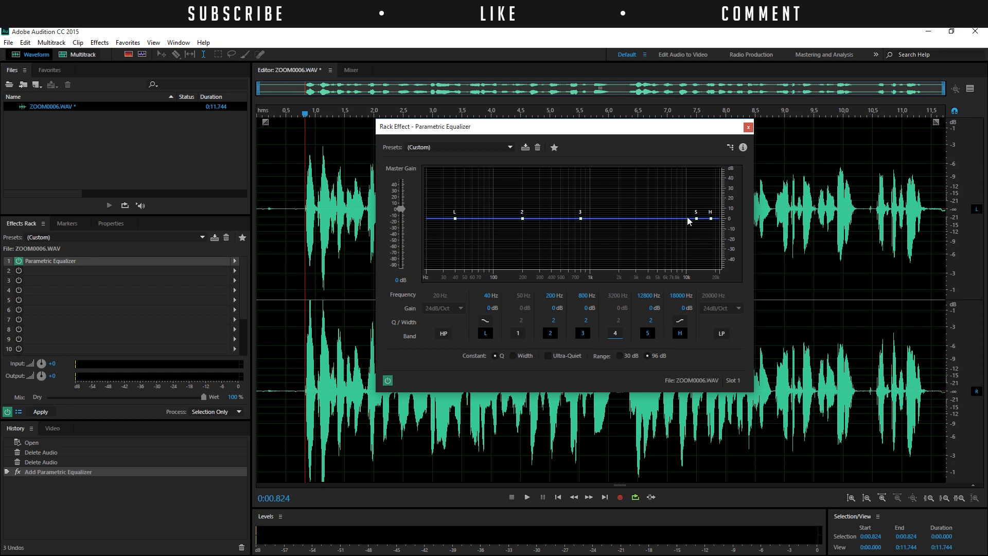
{"action": "mouse_move", "coordinate": [455, 218]}
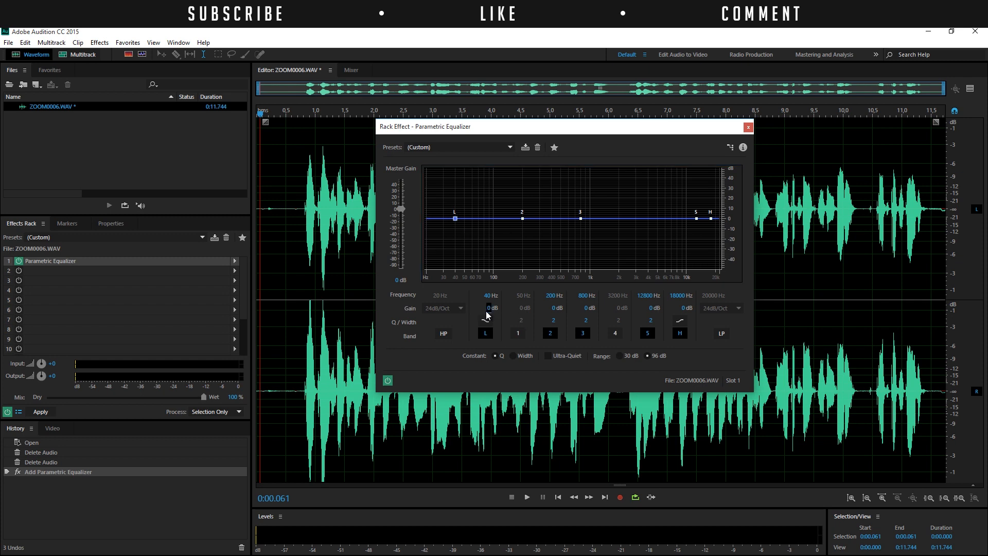
- While playing, boost lows +15.2 dB, cut 770 Hz by 8.1 dB, raise highs +11.6 dB, then close
{"action": "left_click", "coordinate": [527, 497]}
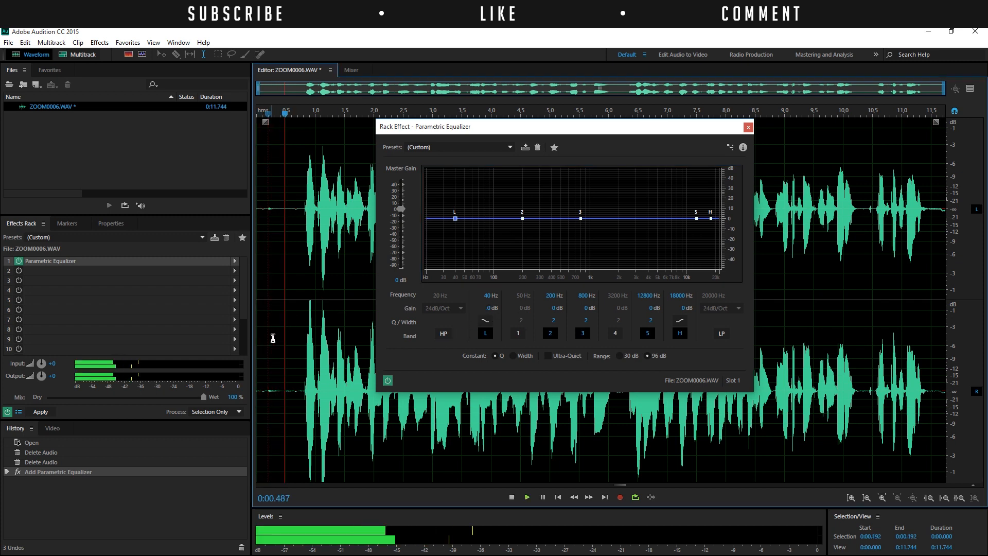
{"action": "left_click", "coordinate": [526, 497]}
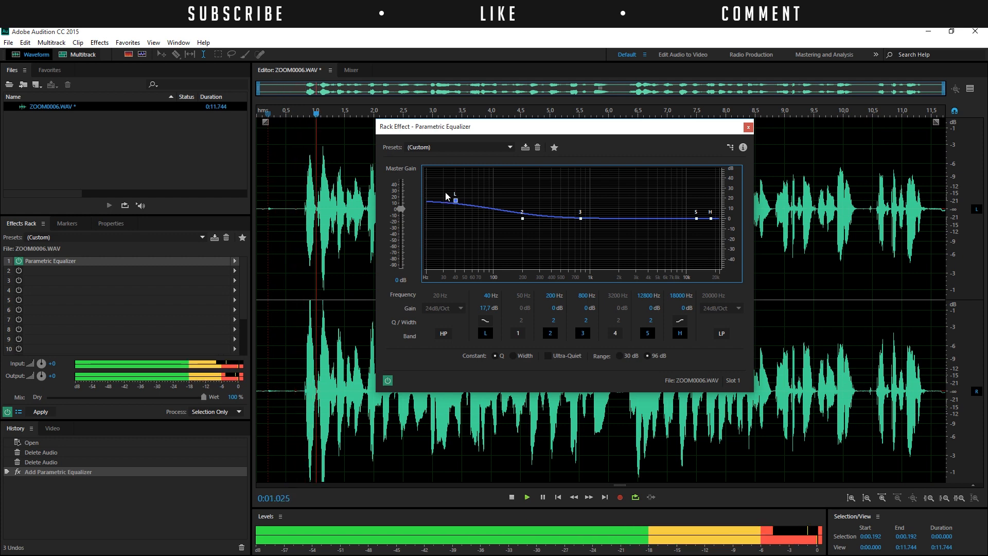
{"action": "left_click", "coordinate": [526, 498]}
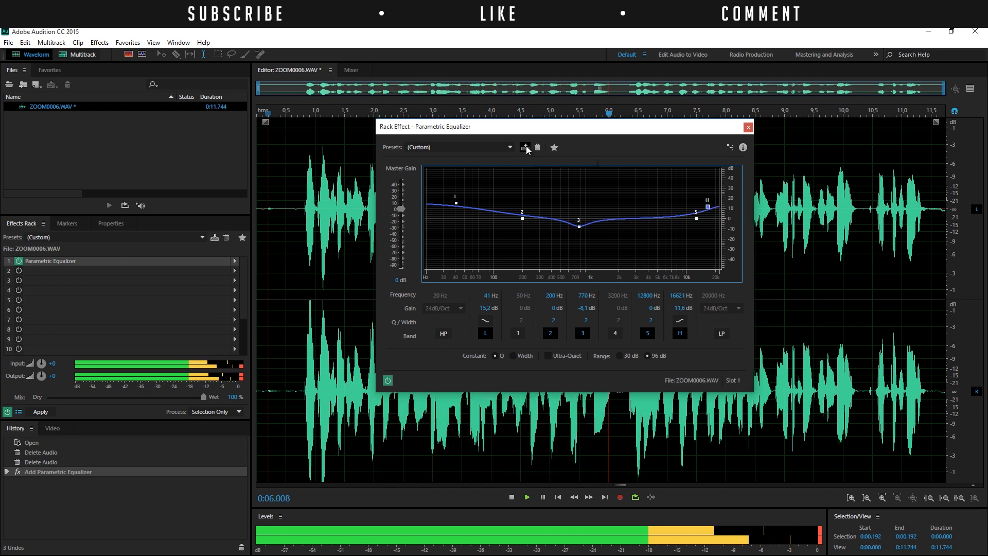
{"action": "mouse_move", "coordinate": [526, 147]}
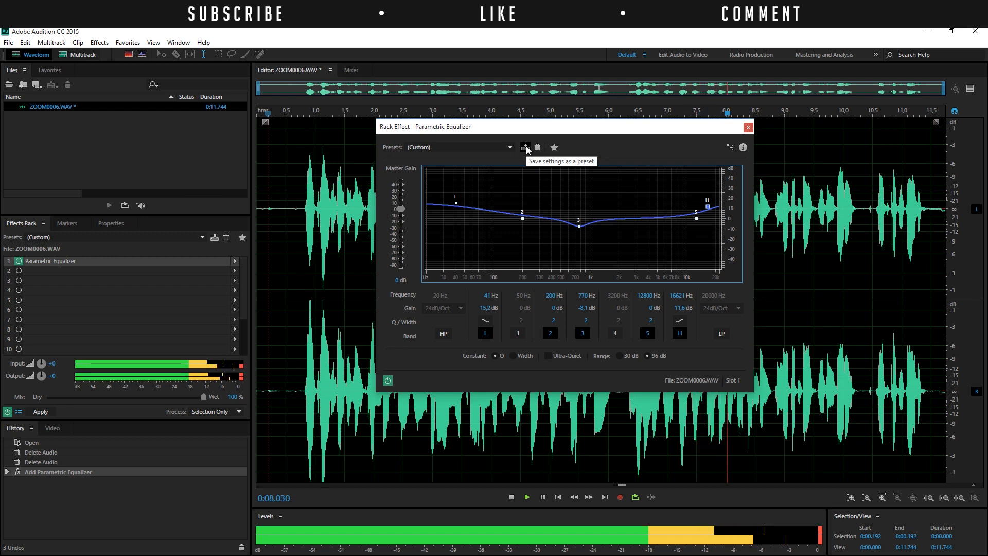
{"action": "left_click", "coordinate": [508, 147]}
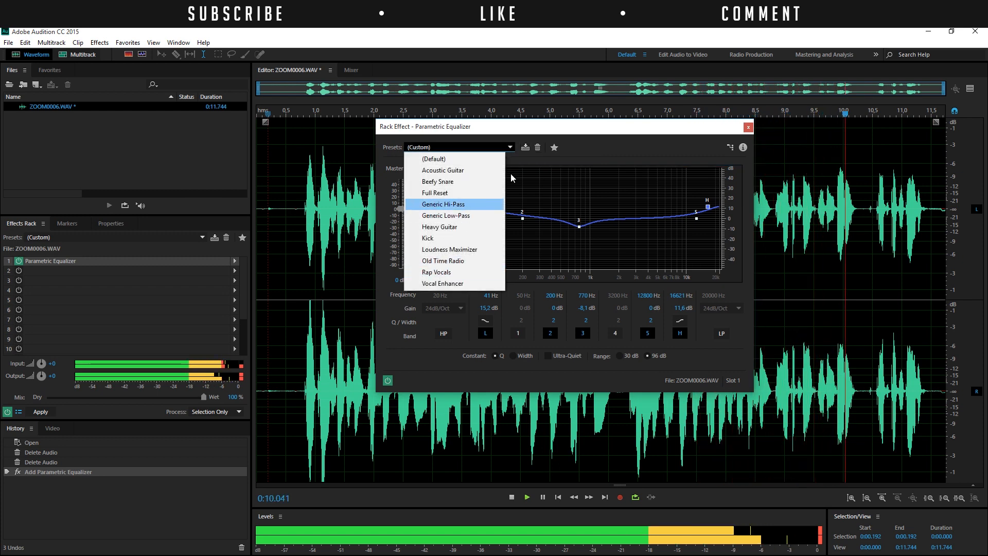
{"action": "left_click", "coordinate": [748, 127]}
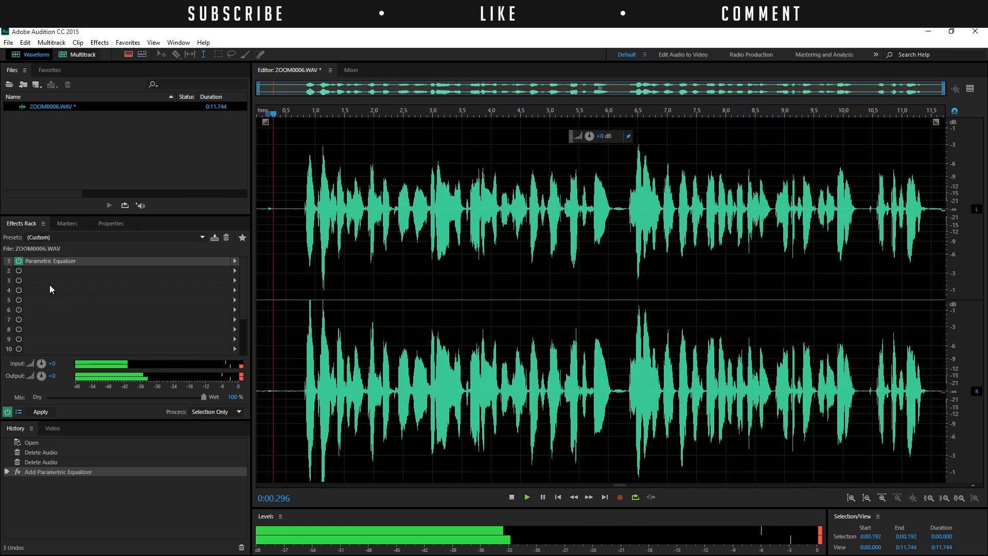
{"action": "left_click", "coordinate": [526, 497]}
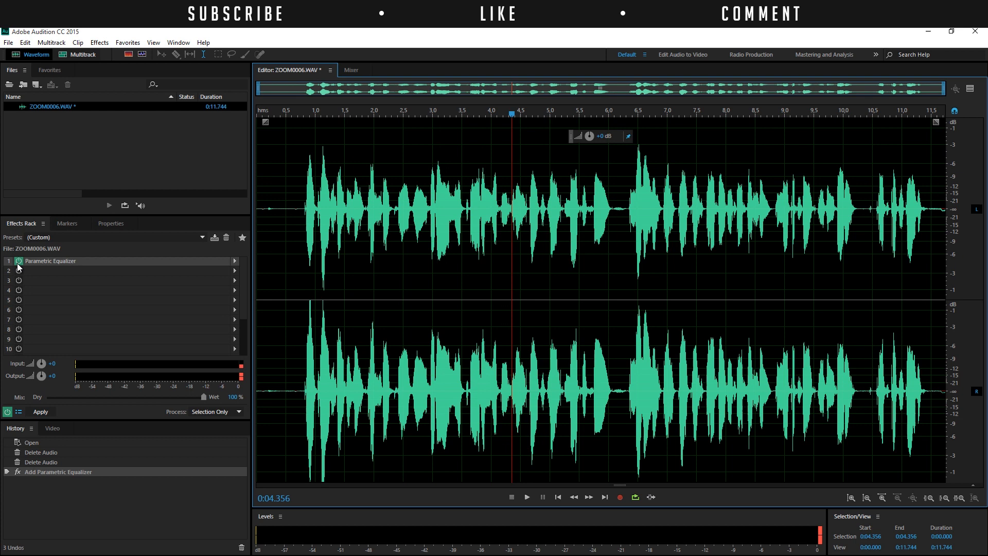
{"action": "mouse_move", "coordinate": [191, 289]}
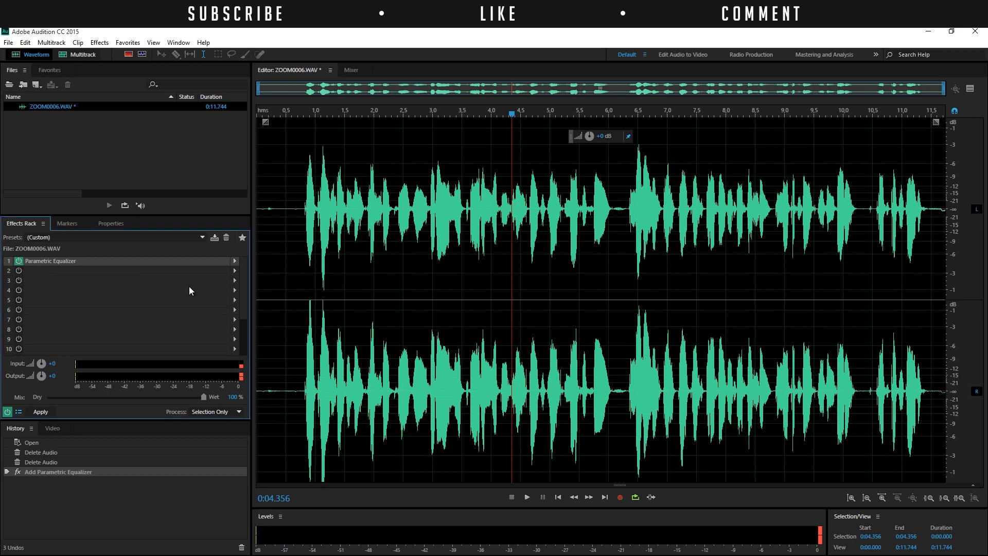
{"action": "mouse_move", "coordinate": [408, 213]}
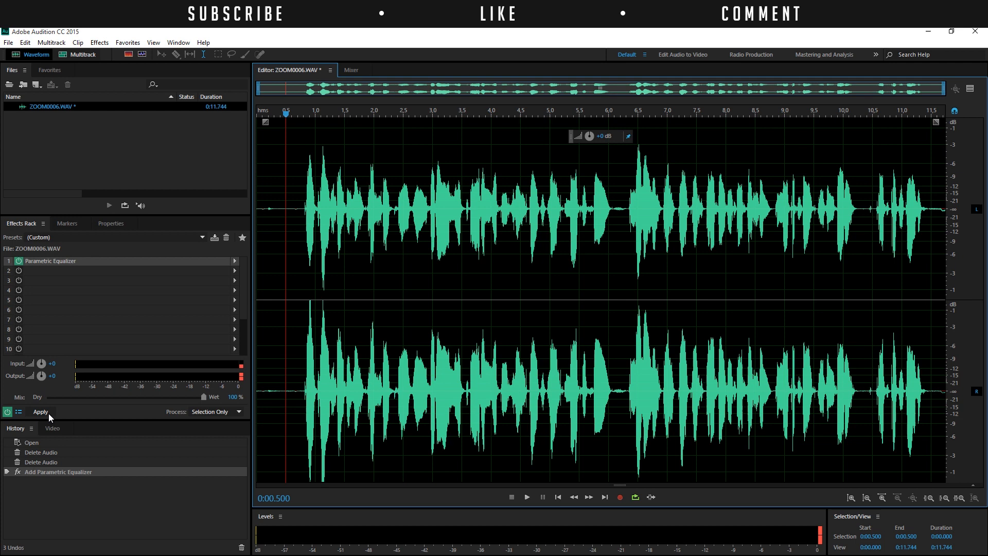
- Apply the Parametric Equalizer permanently to ZOOM0006.WAV, emptying the Effects Rack
{"action": "left_click", "coordinate": [40, 412]}
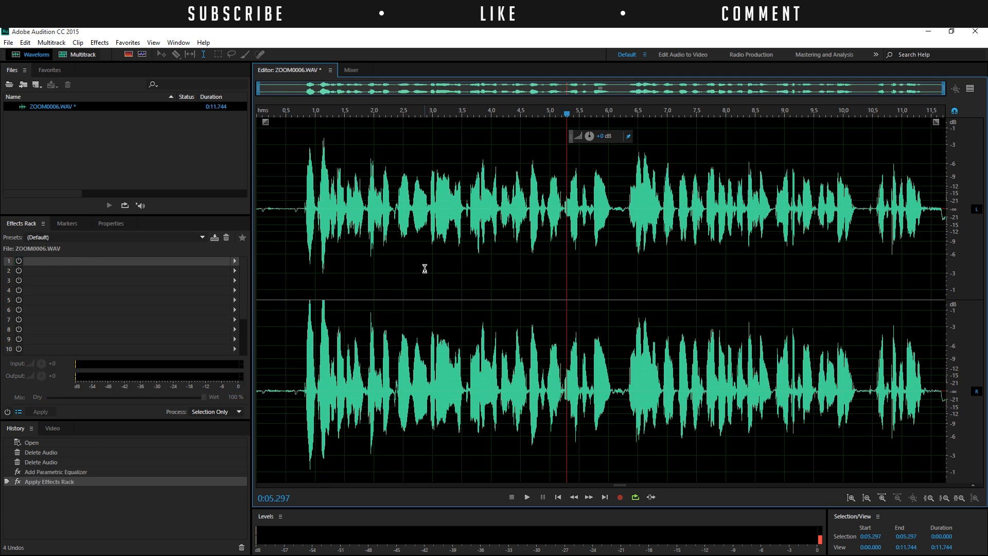